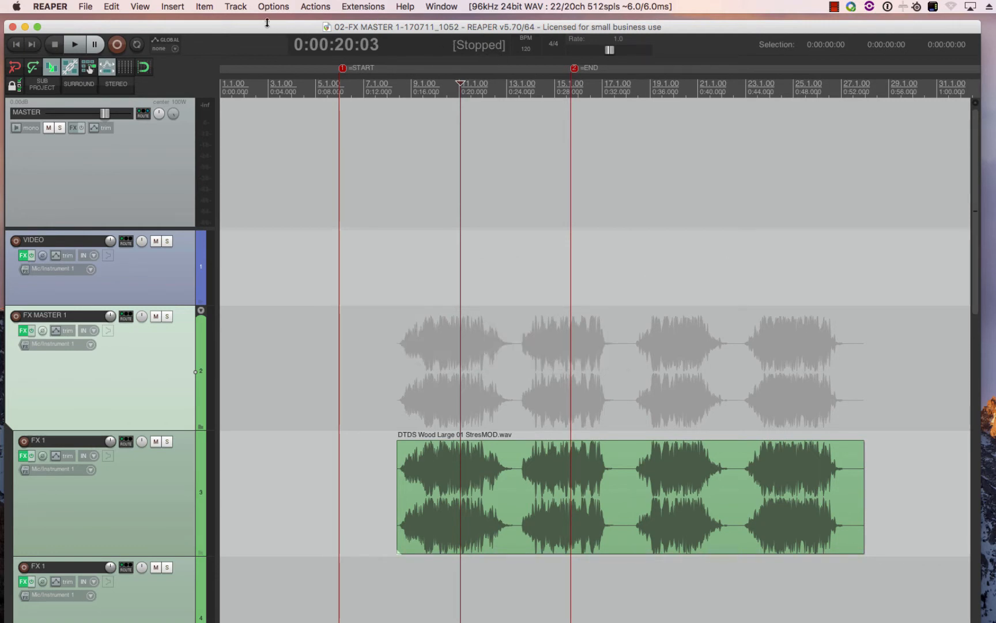
- Open Options > Preferences and show the General settings page
left_click(273, 7)
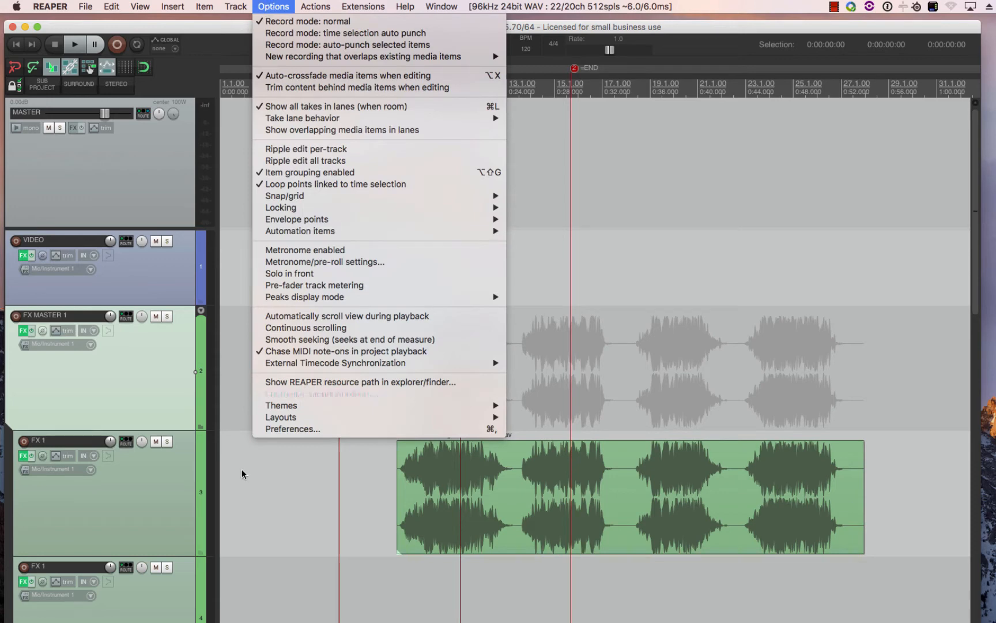
left_click(292, 429)
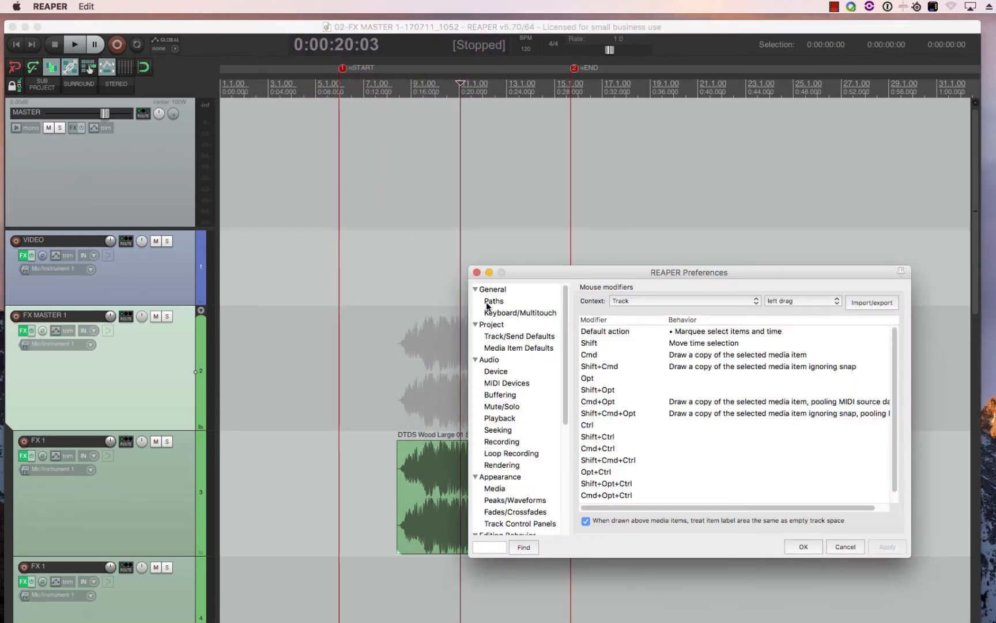
left_click(493, 289)
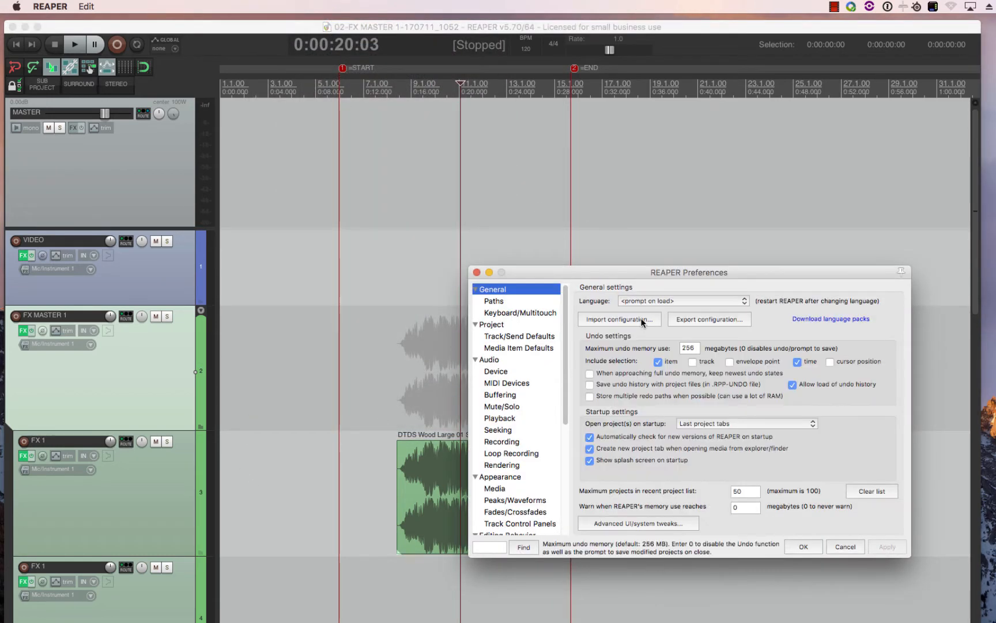
- Import the MAC Pro Tools to Reaper Mouse Modifiers .ReaperConfigZip configuration file
left_click(617, 319)
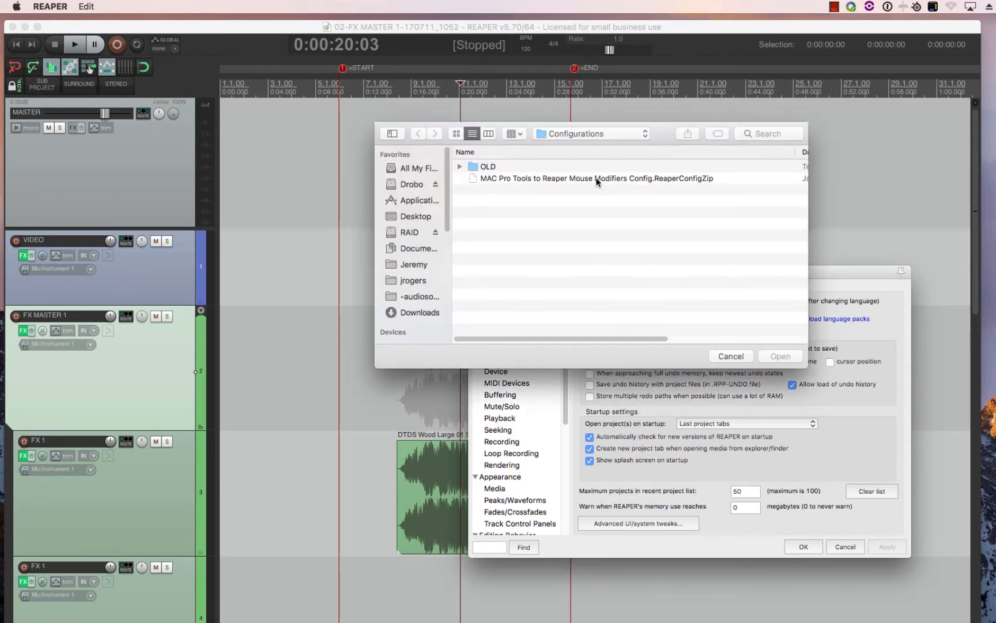
mouse_move(613, 220)
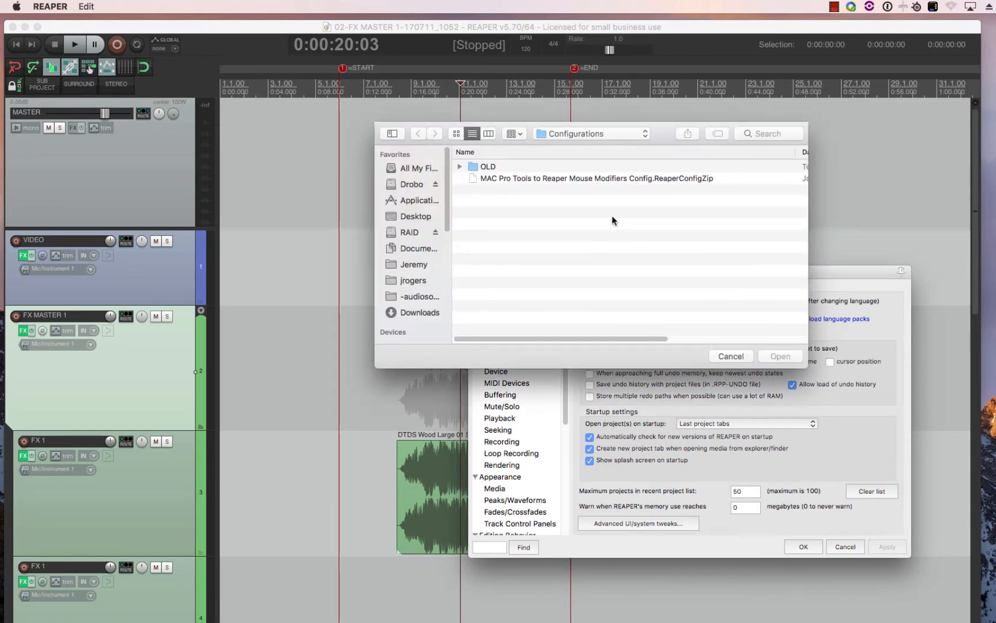
mouse_move(500, 187)
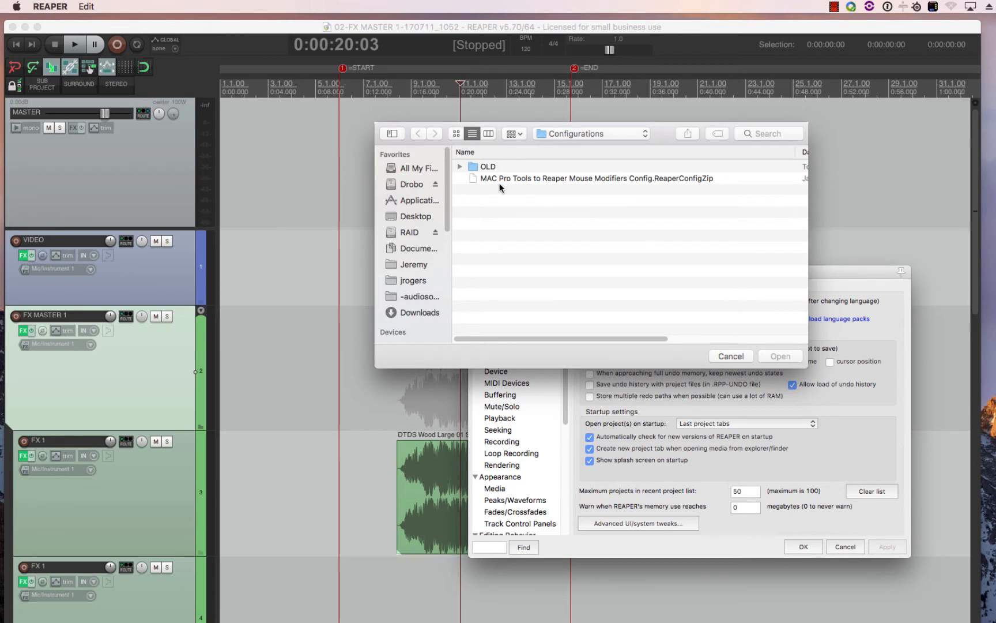
mouse_move(638, 185)
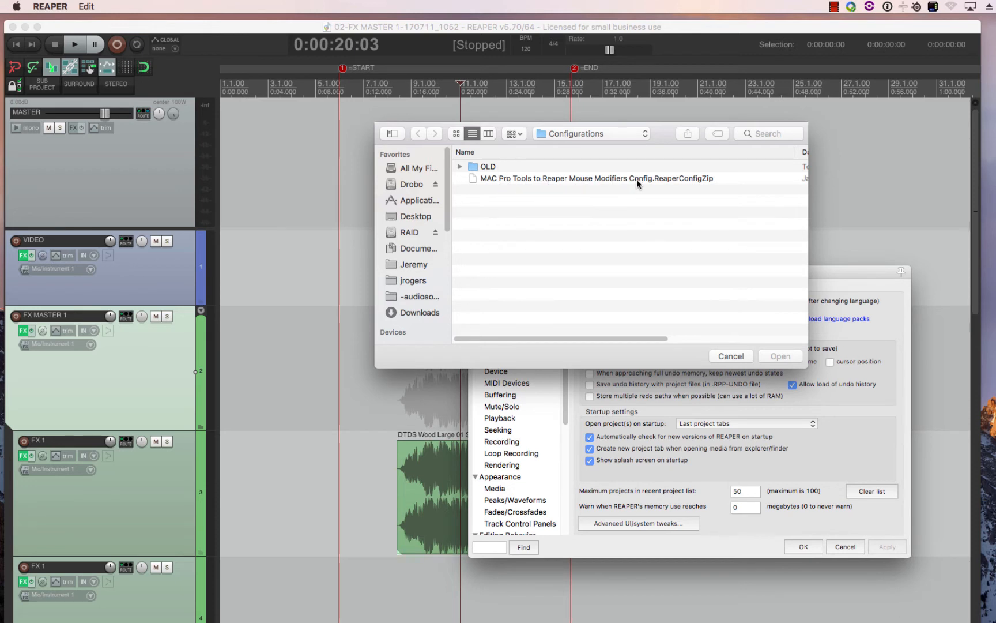
left_click(594, 179)
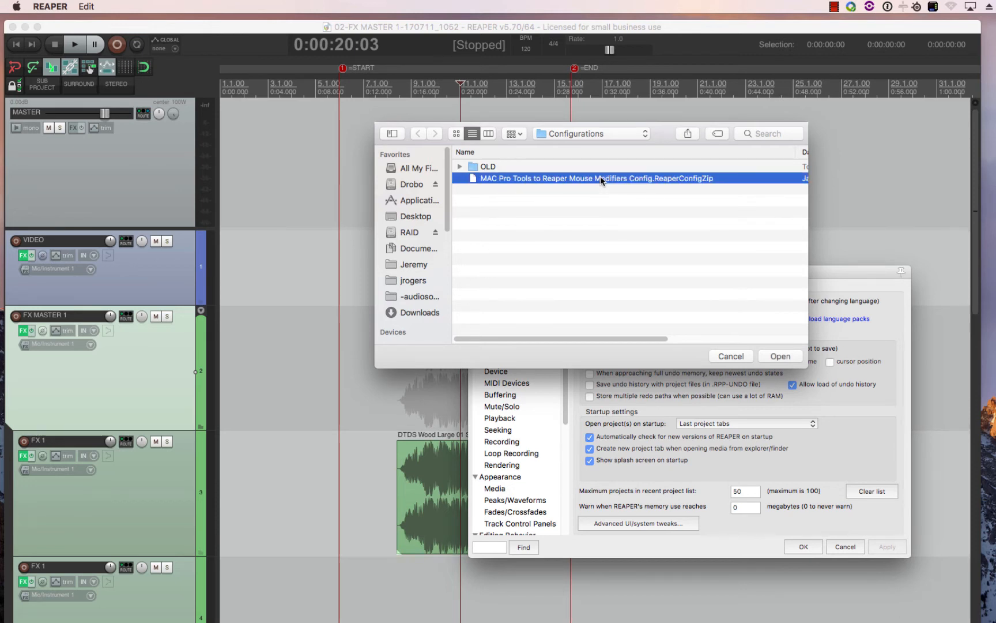
mouse_move(508, 141)
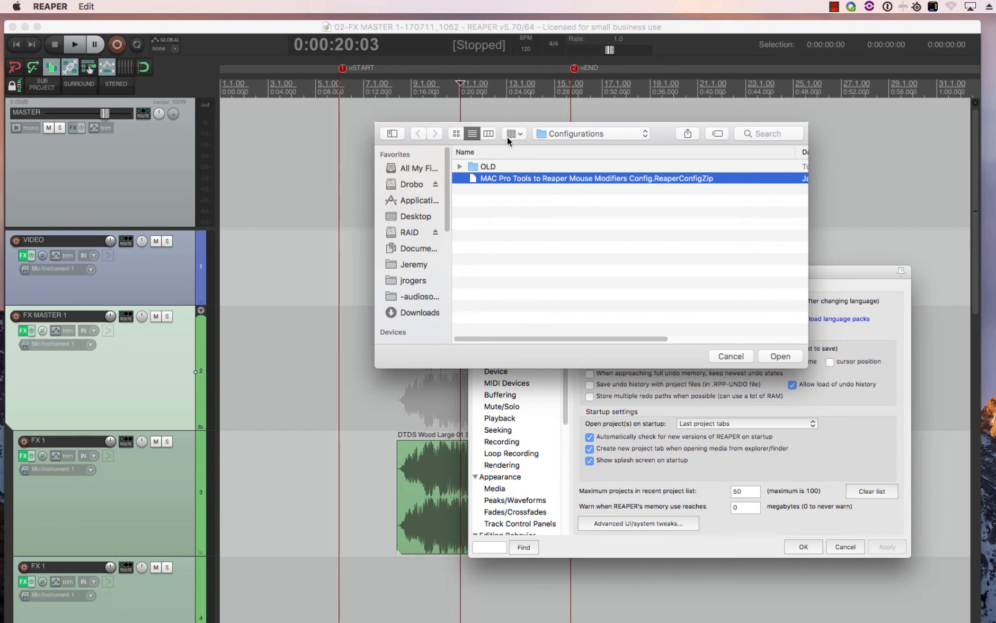
left_click(780, 356)
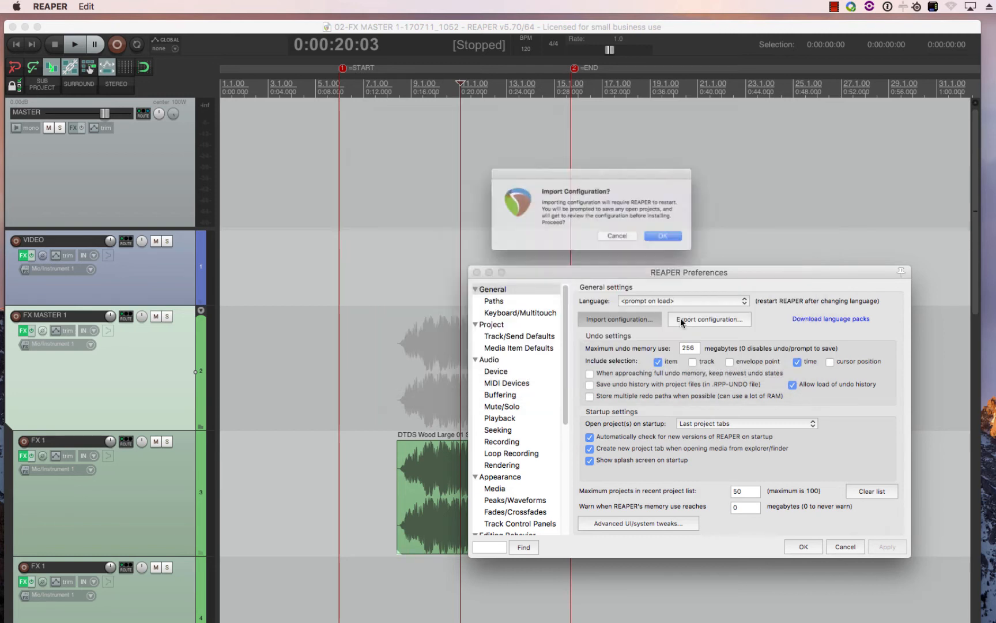
- Confirm the import and install the Pro Tools cursors and key maps, restarting REAPER
left_click(663, 235)
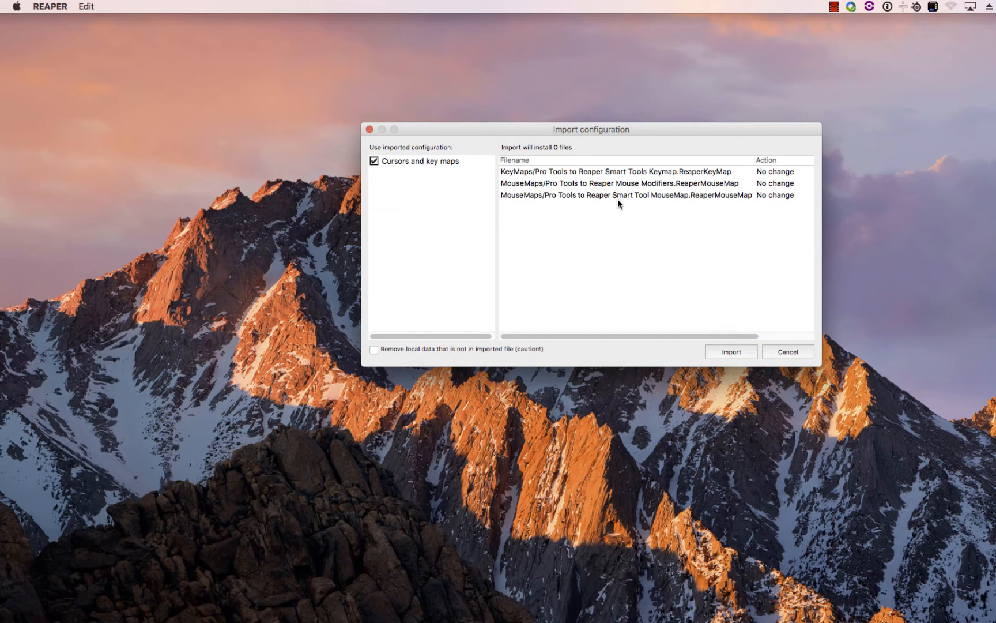
mouse_move(727, 178)
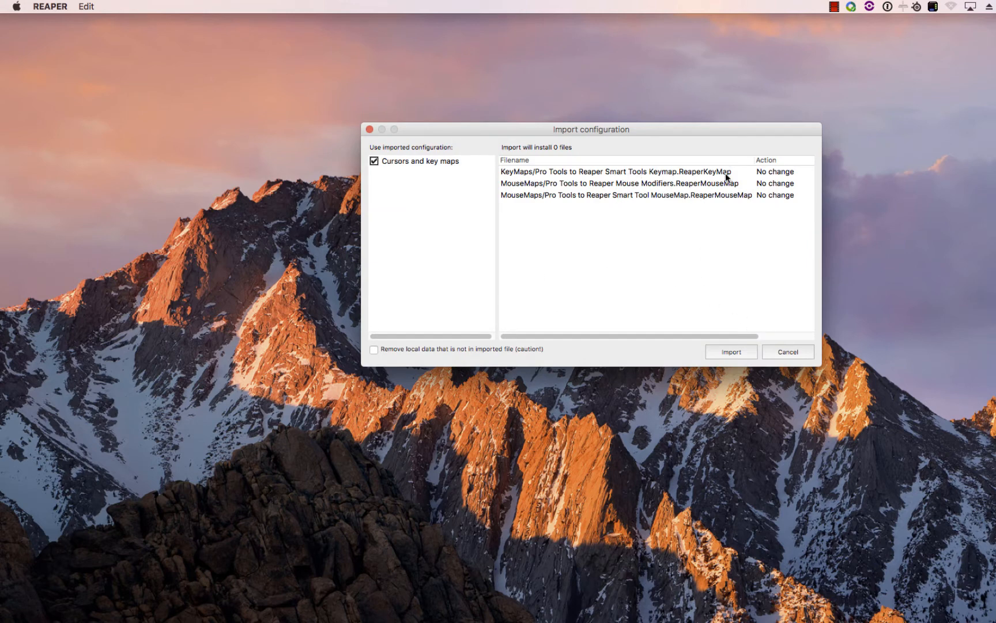
mouse_move(596, 203)
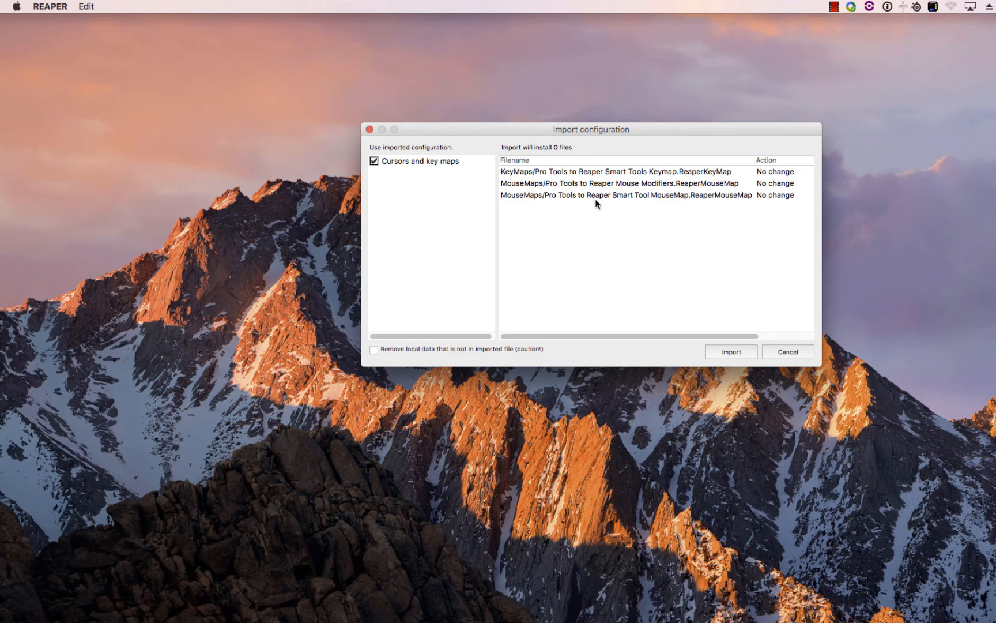
mouse_move(621, 200)
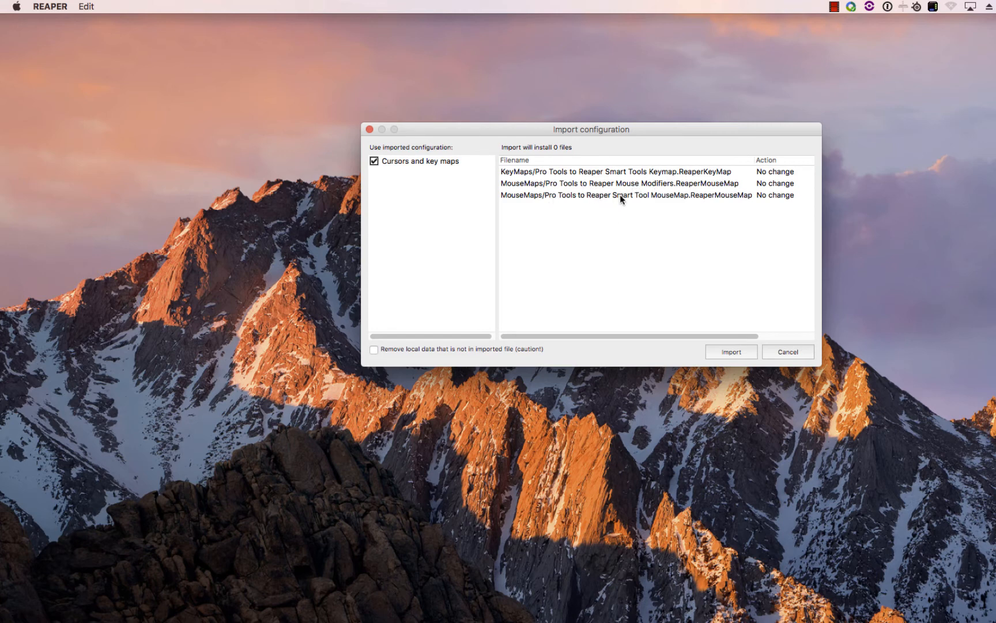
left_click(730, 351)
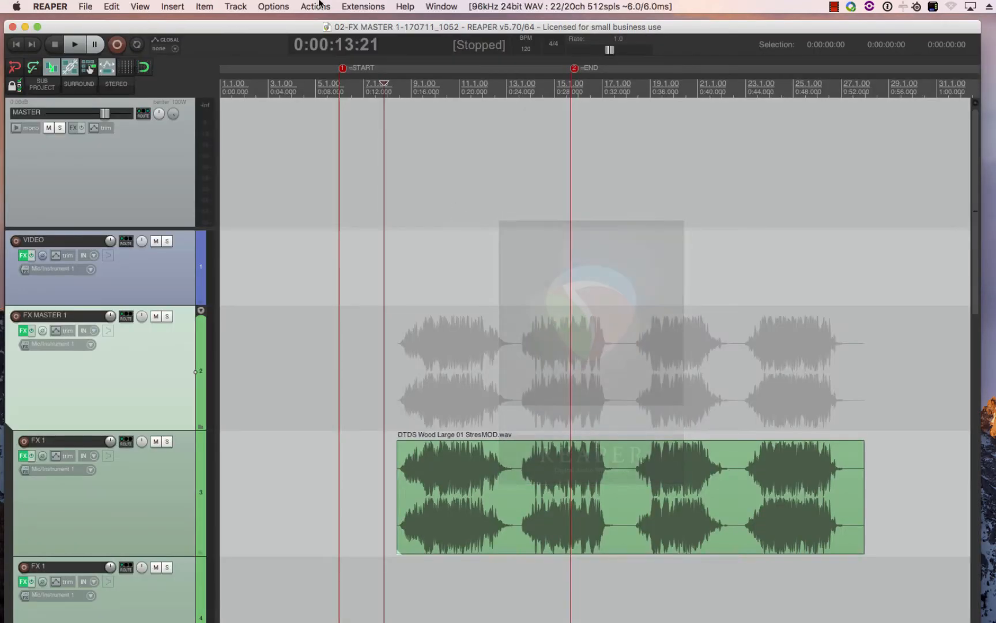
- In Preferences > Mouse Modifiers, choose Import/export > Load modifiers for all contexts
left_click(273, 6)
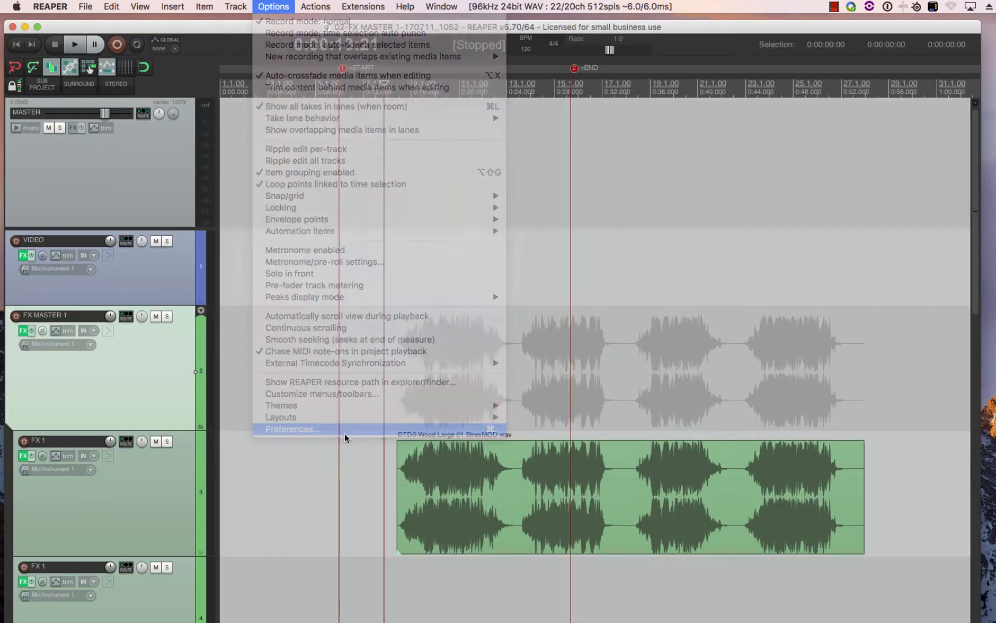
left_click(292, 429)
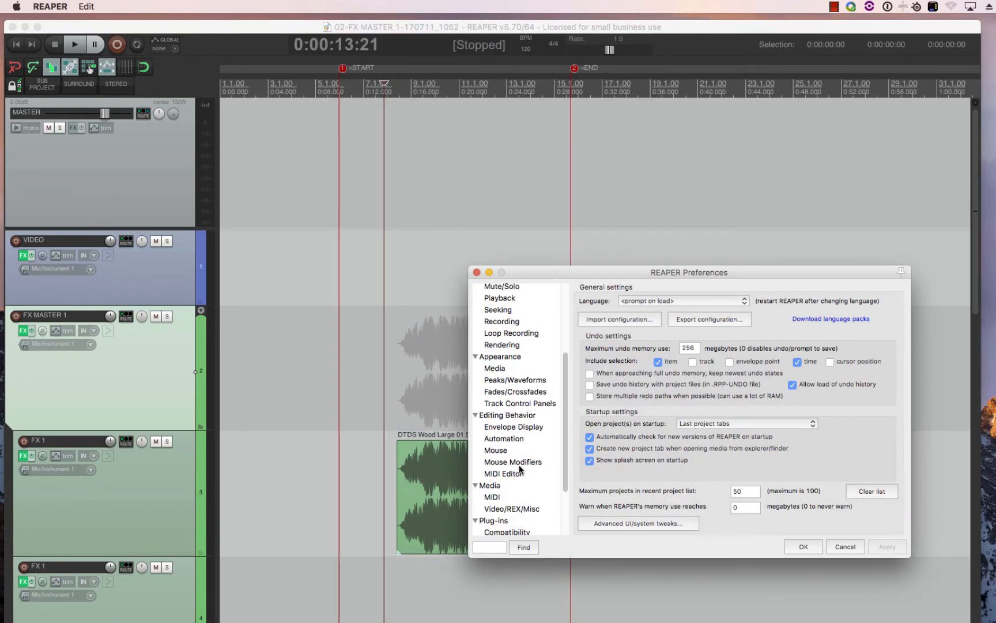
left_click(513, 462)
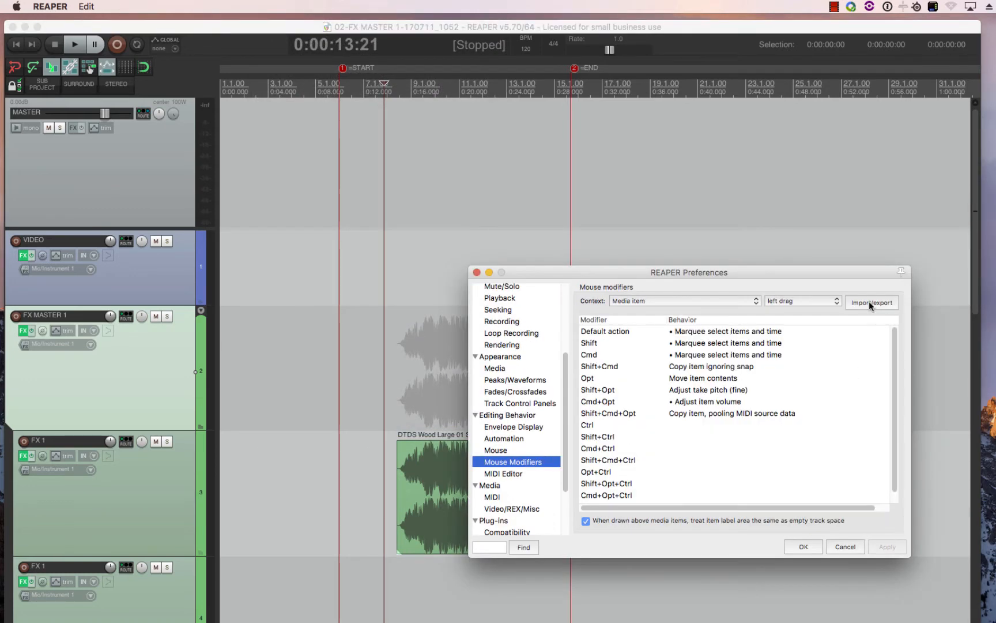
left_click(871, 302)
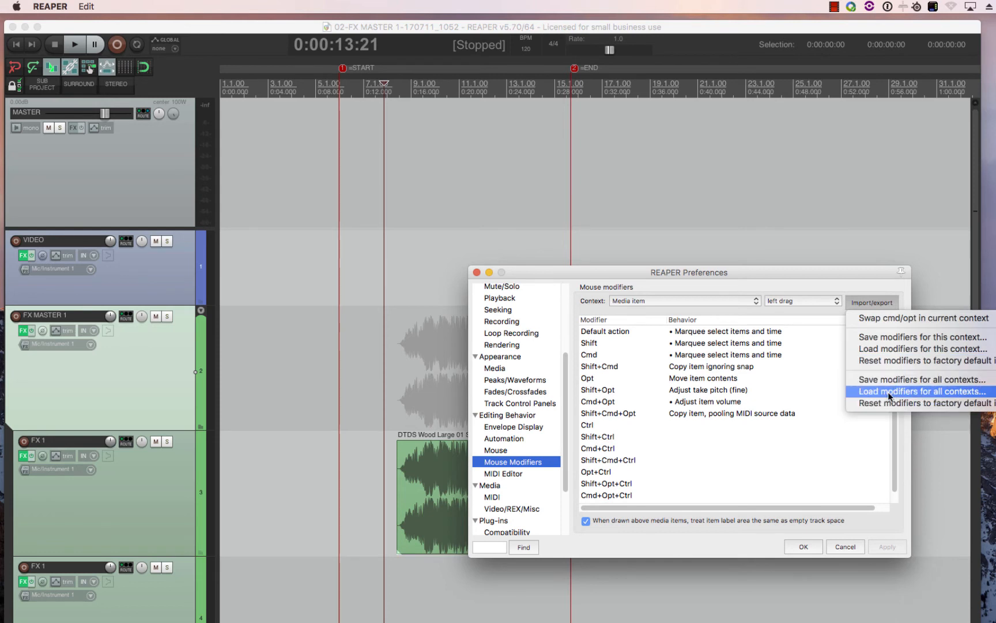
left_click(911, 391)
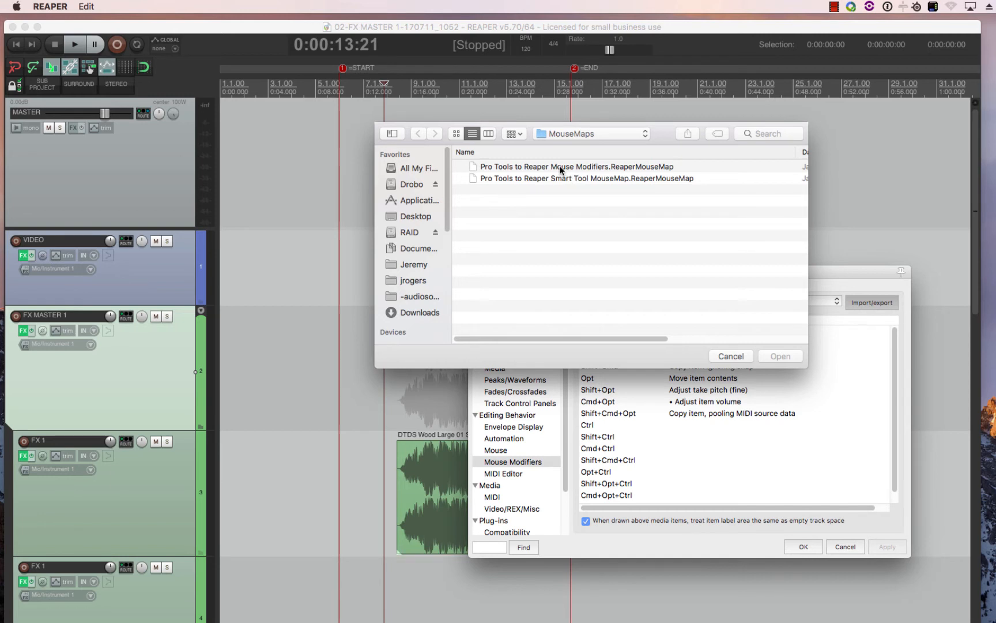
mouse_move(573, 181)
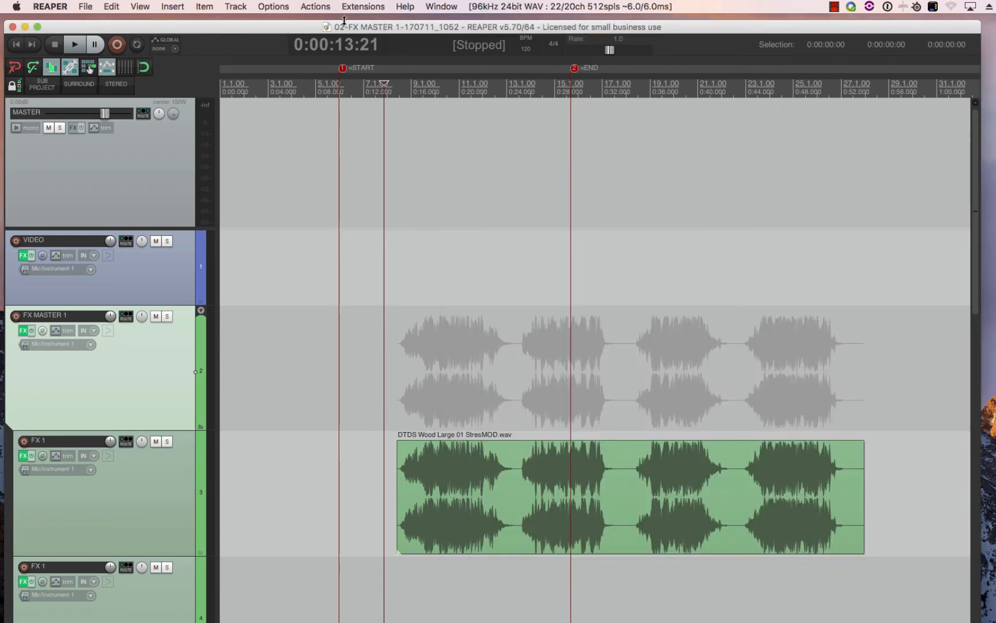
- Load the Pro Tools to Reaper Smart Tools .ReaperKeyMap into the Actions list
left_click(315, 6)
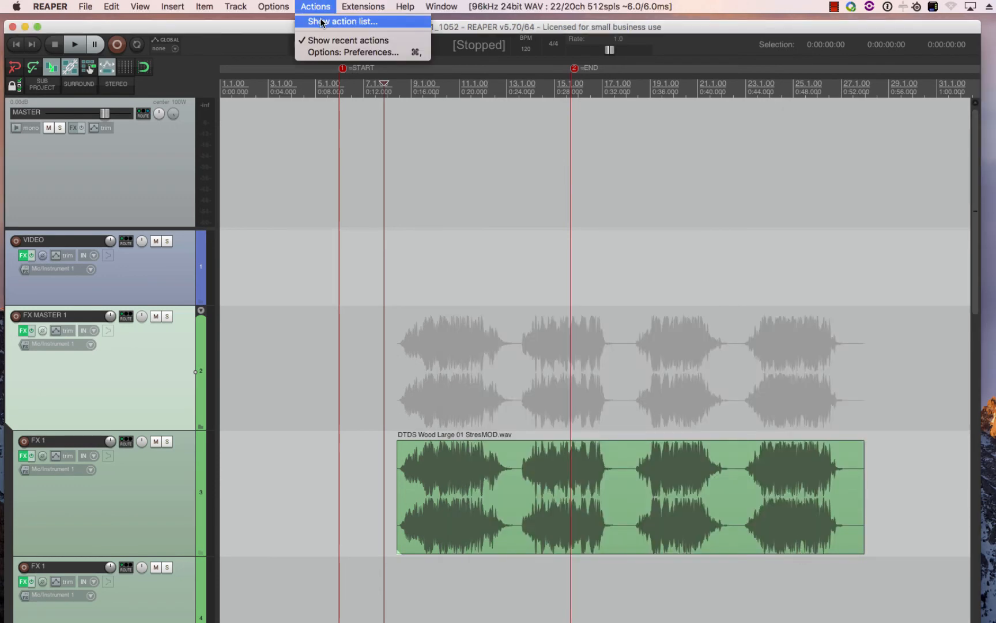
left_click(344, 21)
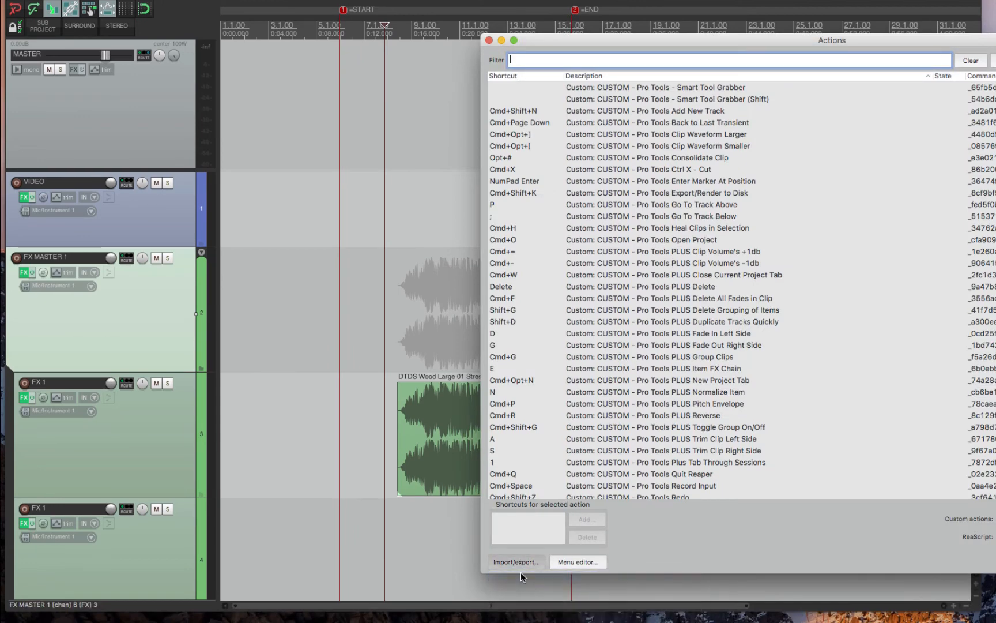
left_click(517, 561)
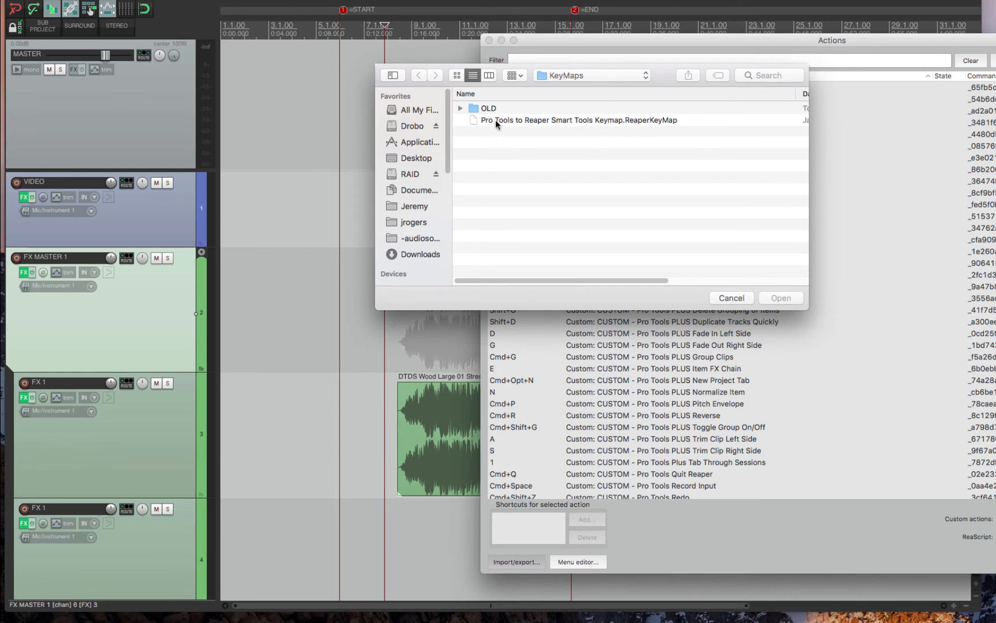
mouse_move(597, 122)
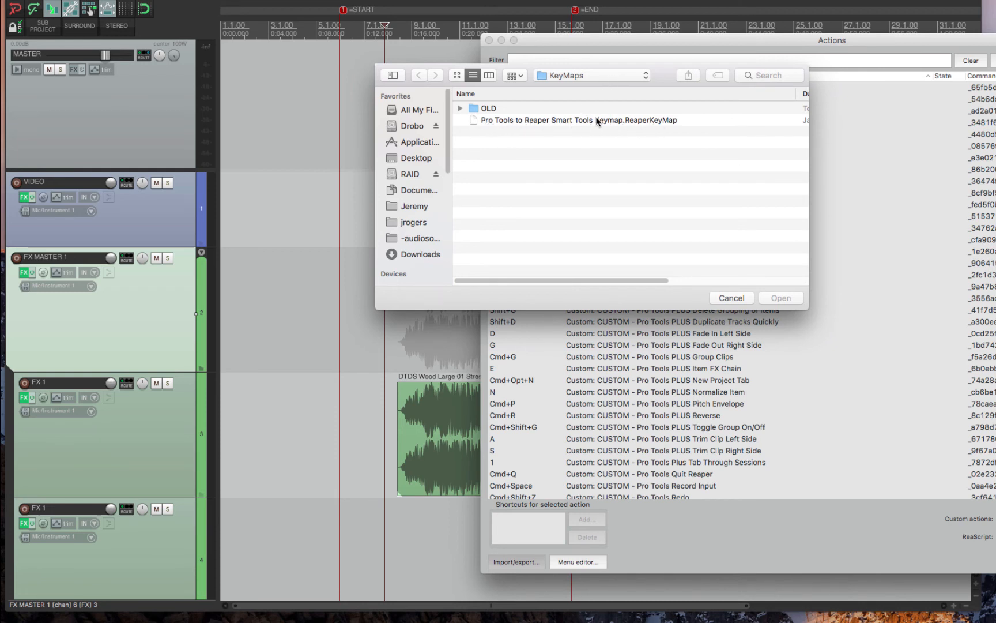
left_click(731, 297)
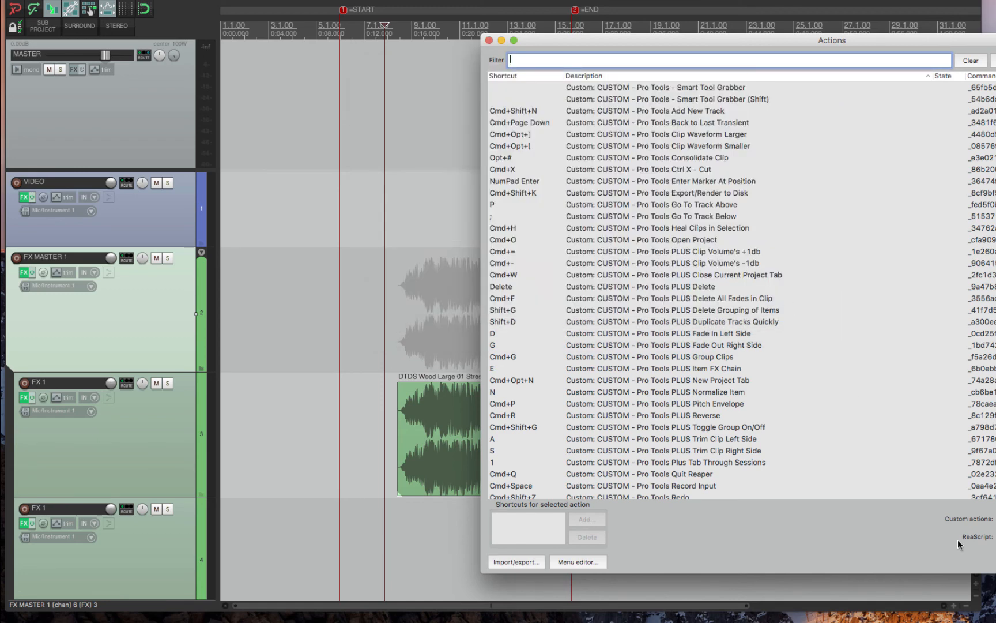